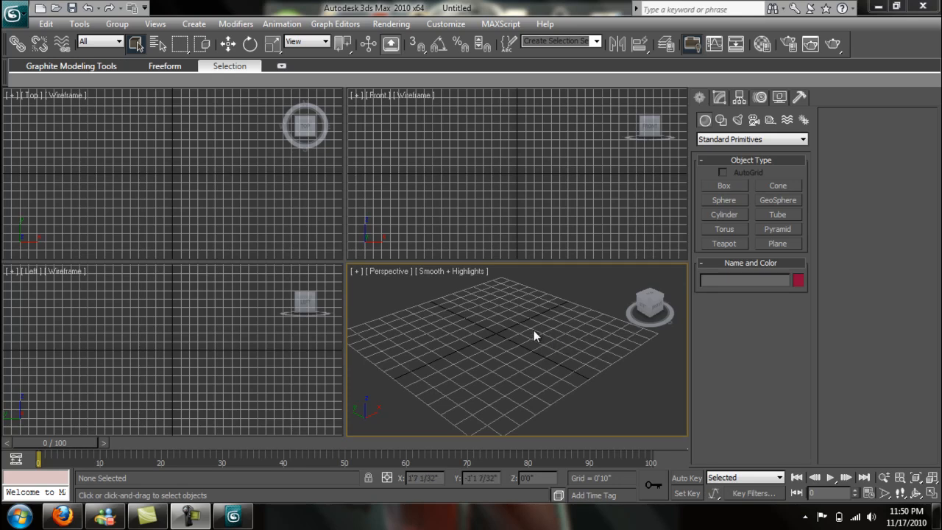
mouse_move(503, 333)
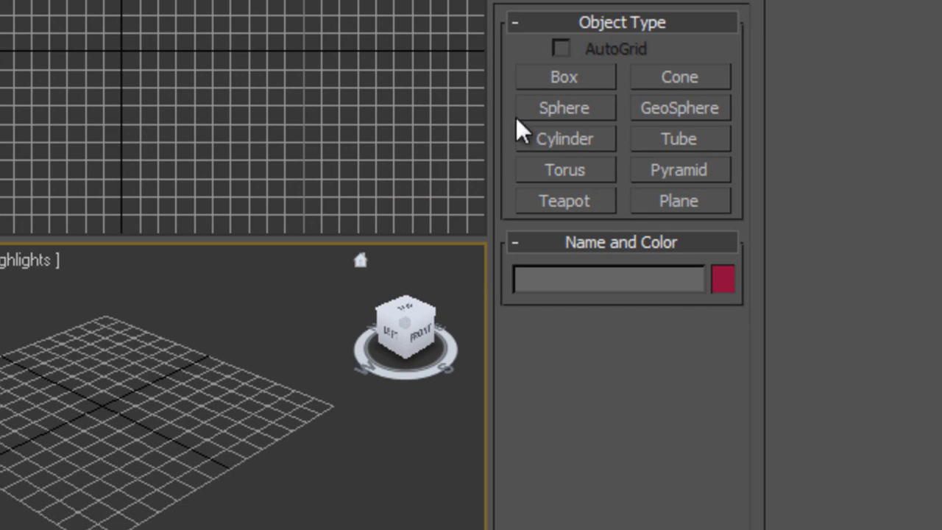
mouse_move(617, 125)
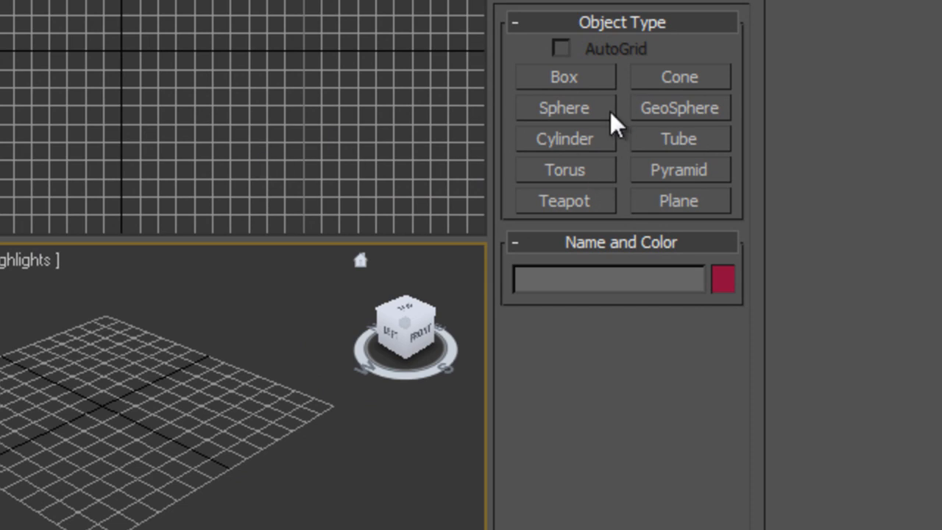
- Create a tall thin Cylinder01 as the pole and view it from the Left
click(566, 139)
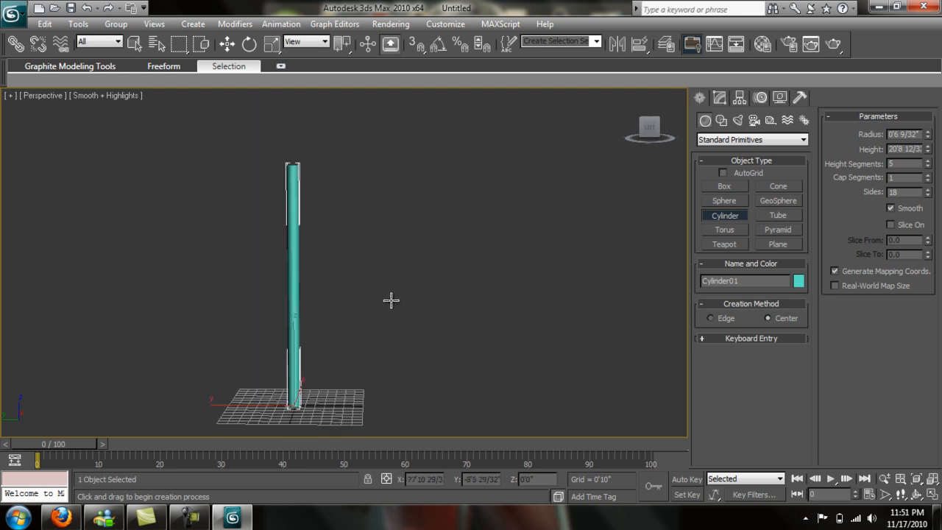
key(l)
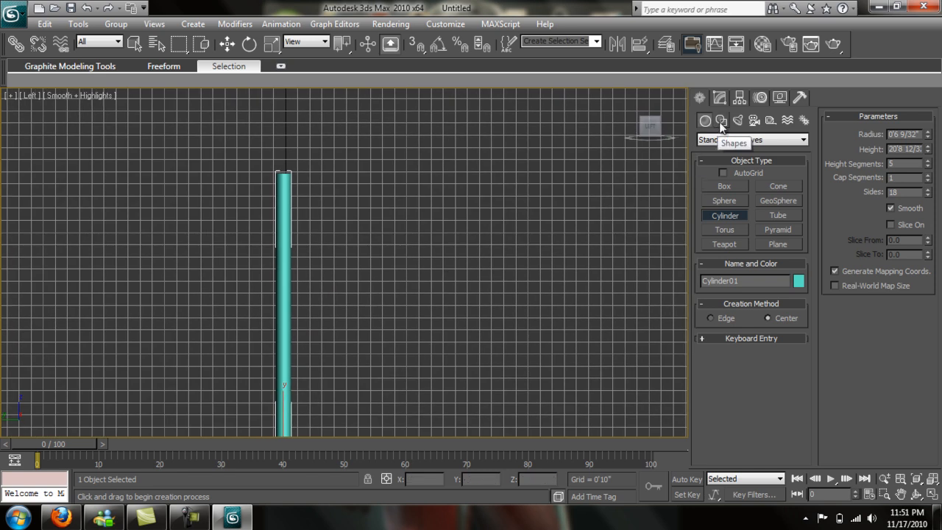
- Draw a closed rectangular Line01 flag outline beside the pole top and show its modifier stack
click(721, 120)
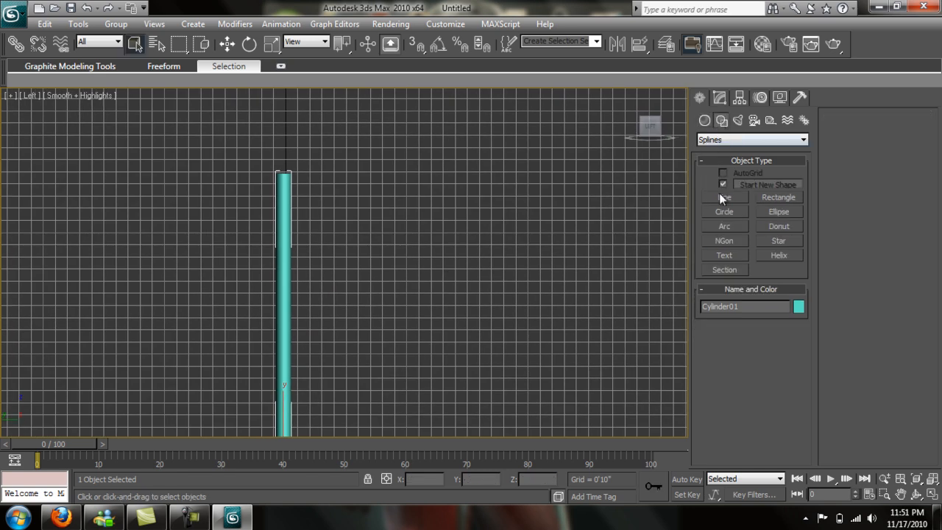
click(724, 197)
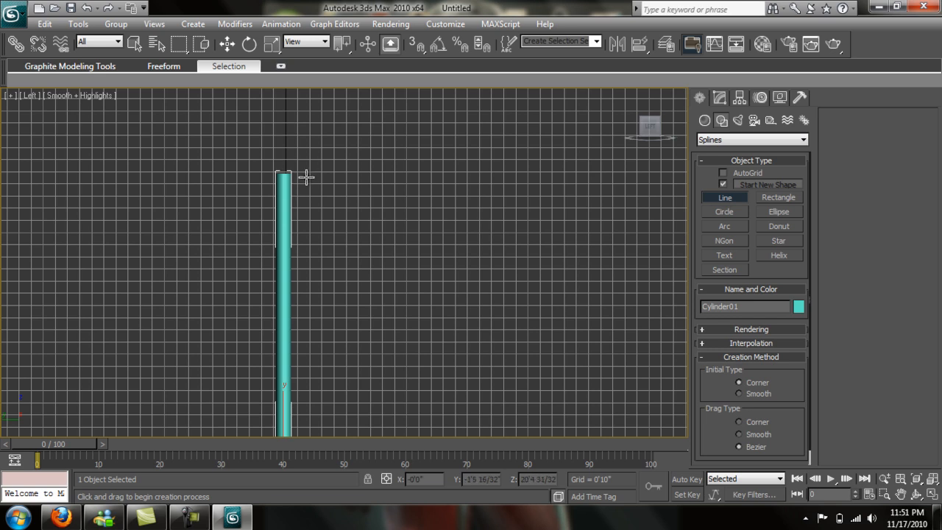
drag(306, 174, 597, 170)
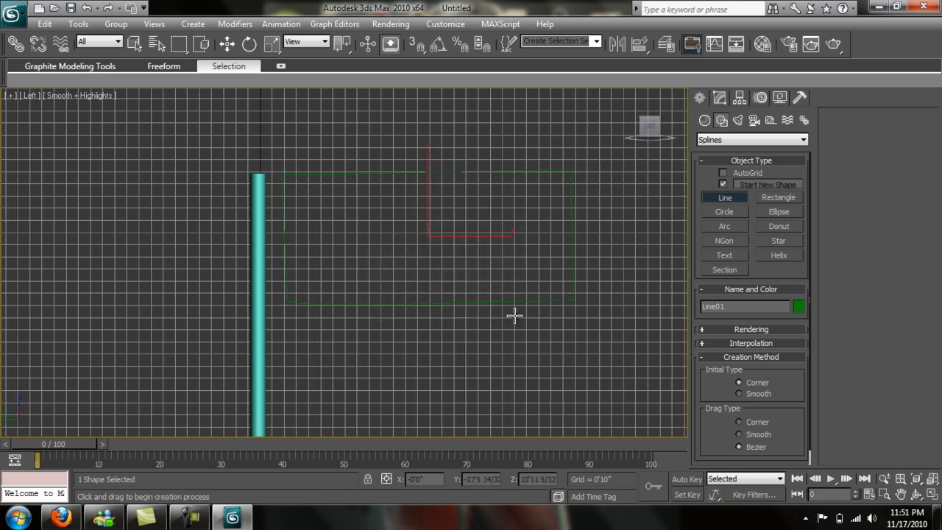
click(719, 97)
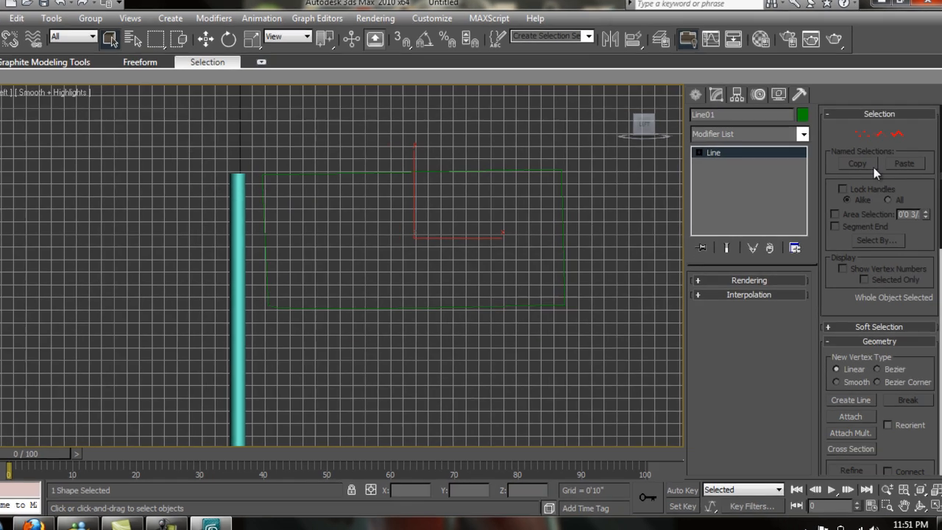
- Apply Garment Maker to the outline and Mesh It as a triangle mesh at density 0.316
click(804, 132)
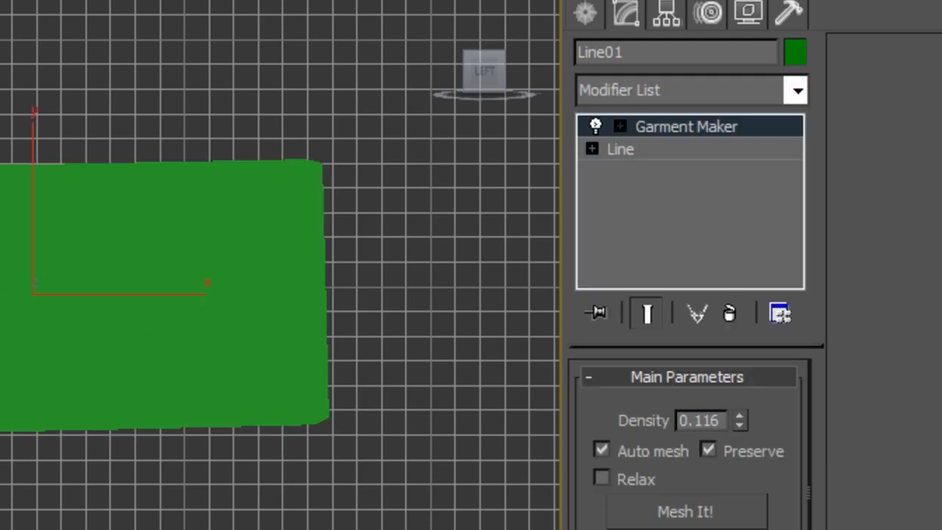
mouse_move(114, 391)
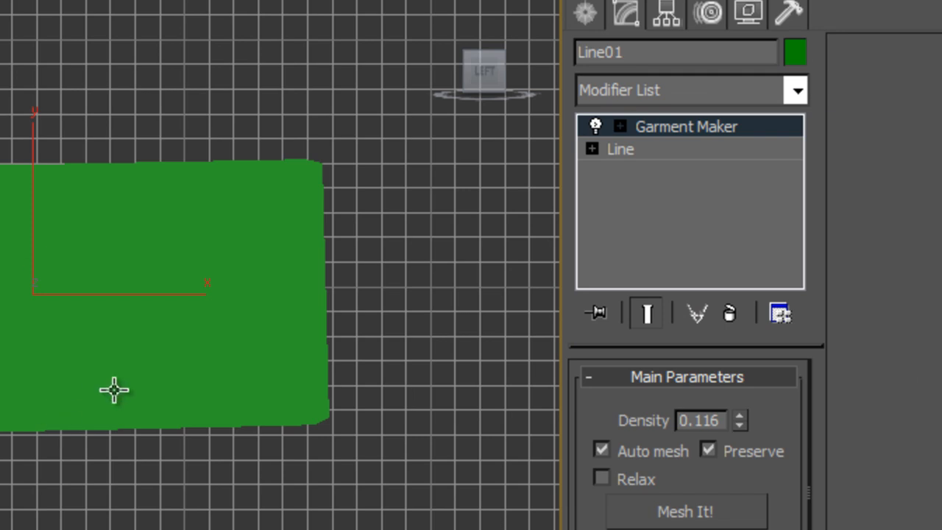
click(685, 512)
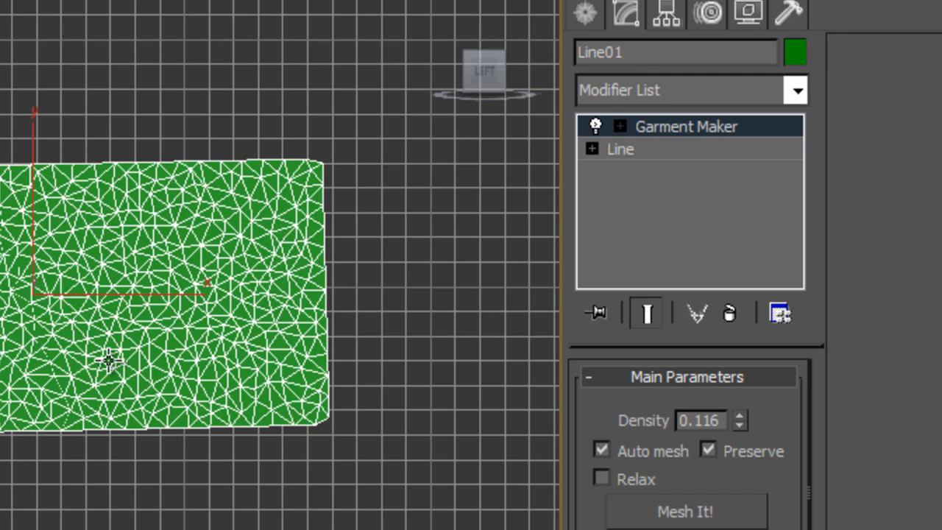
mouse_move(32, 234)
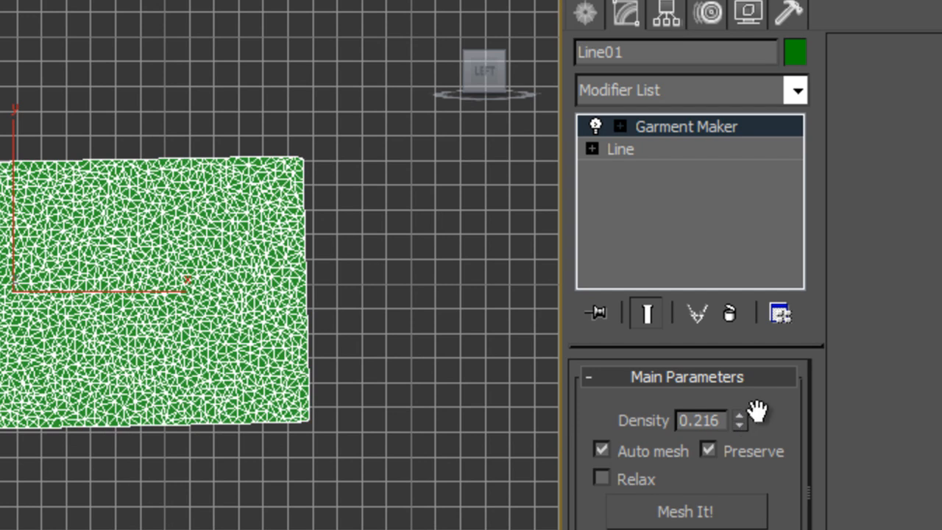
mouse_move(745, 422)
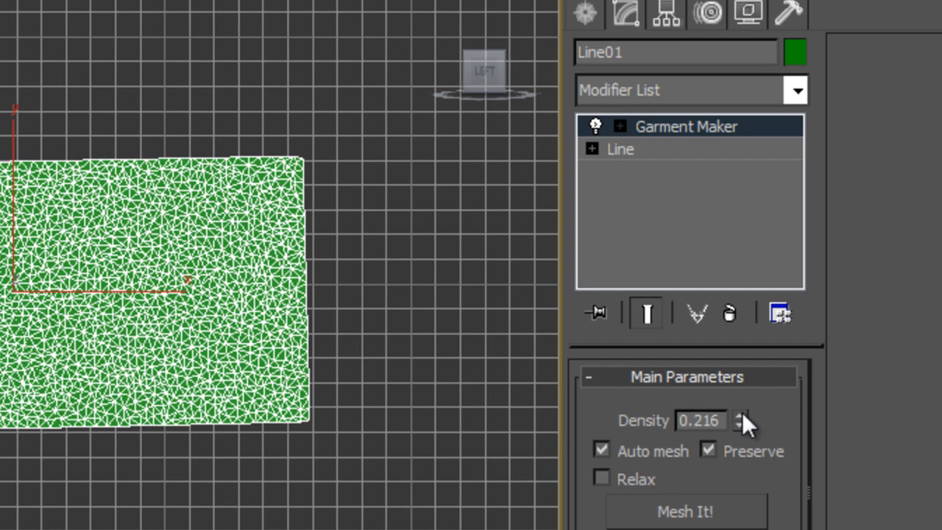
click(740, 415)
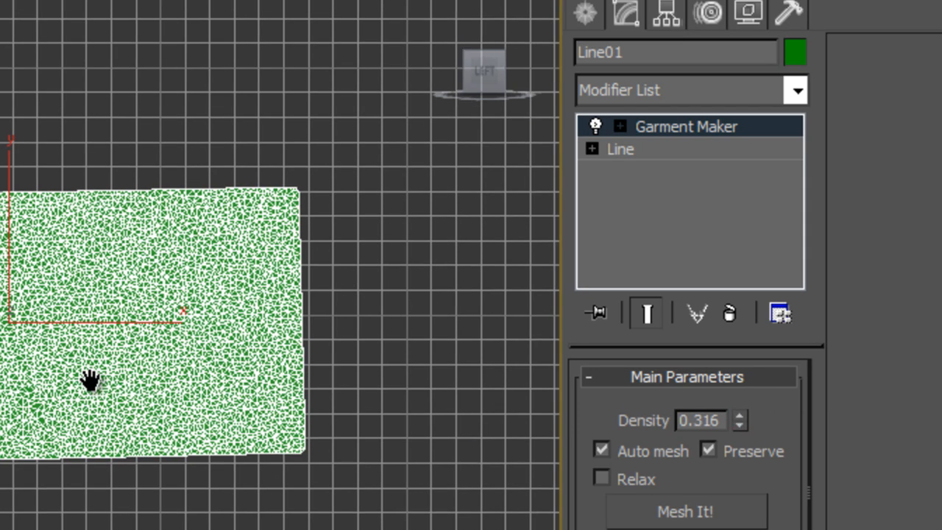
mouse_move(728, 312)
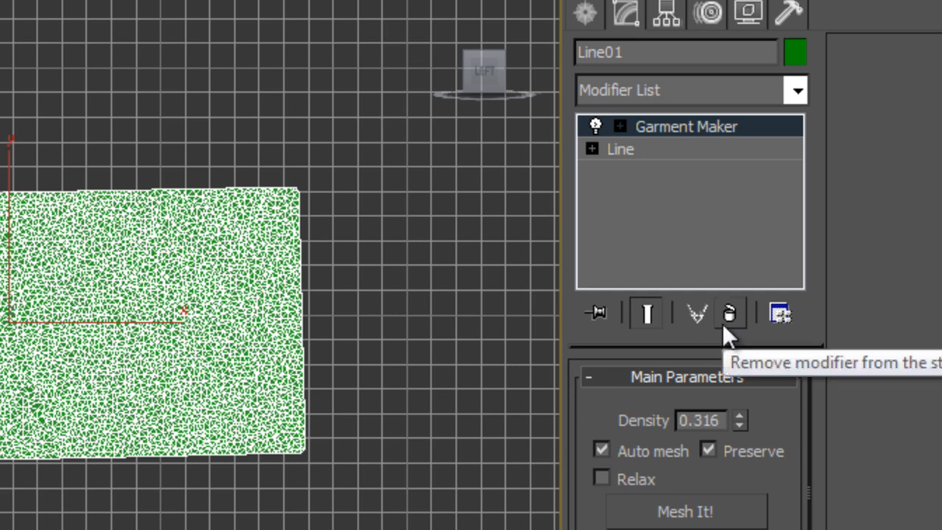
mouse_move(788, 125)
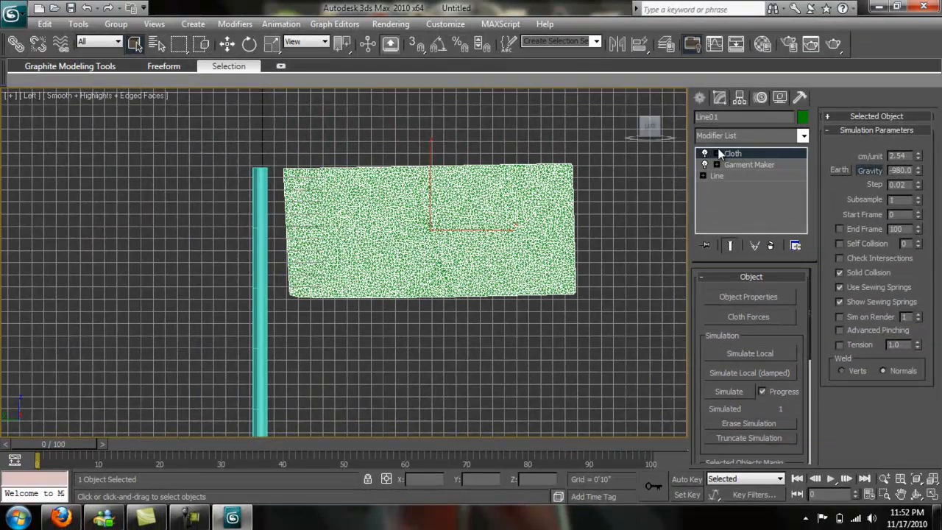
- Bring up the Cloth modifier's Object Properties for Line01
click(748, 297)
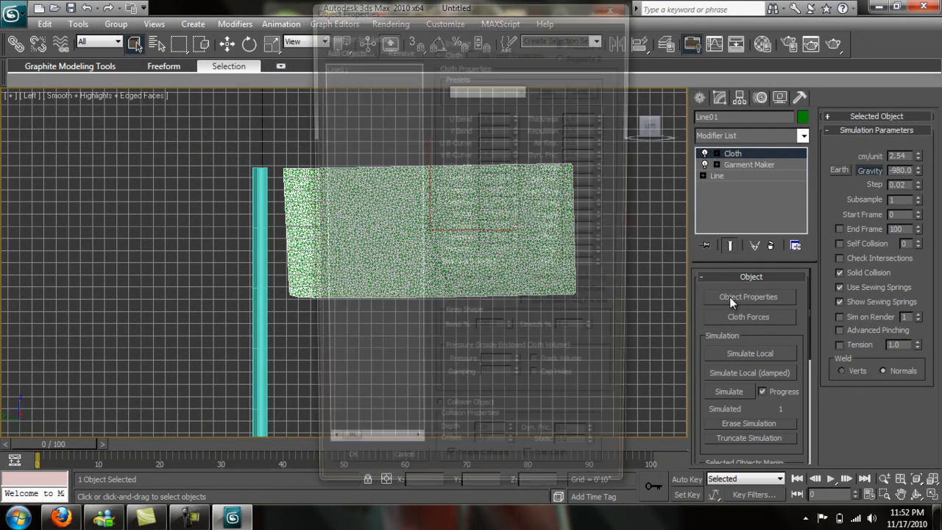
- Mark the flag as a Cloth object using the Cotton preset
click(748, 298)
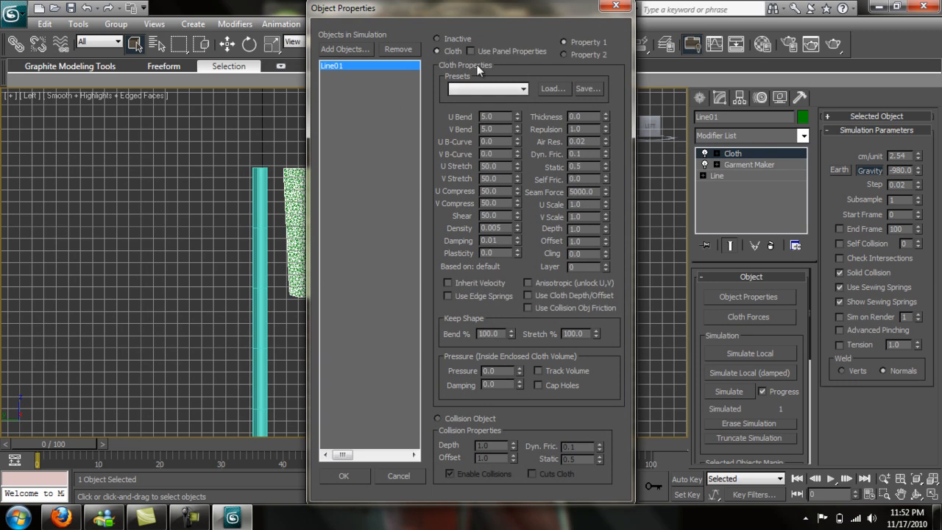
click(489, 88)
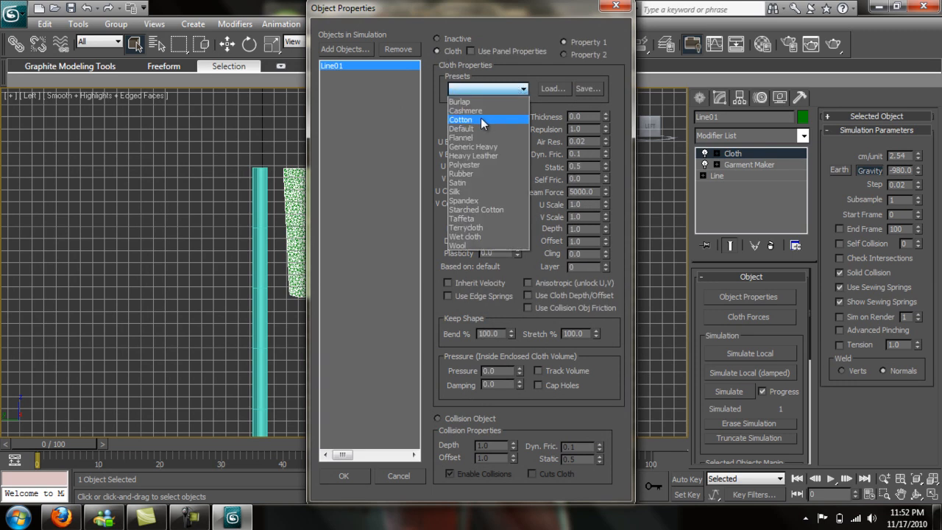
click(460, 119)
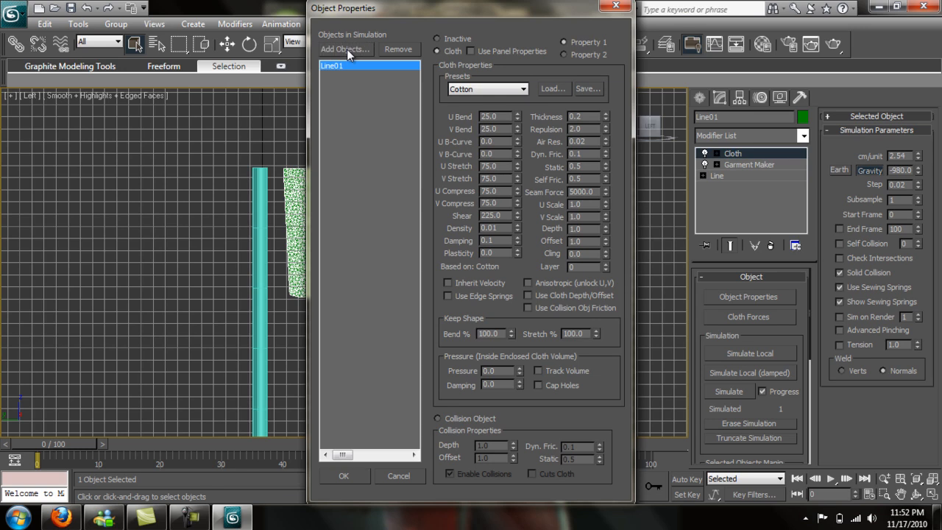
- Add Cylinder01 to the simulation as a Collision Object and confirm
click(345, 50)
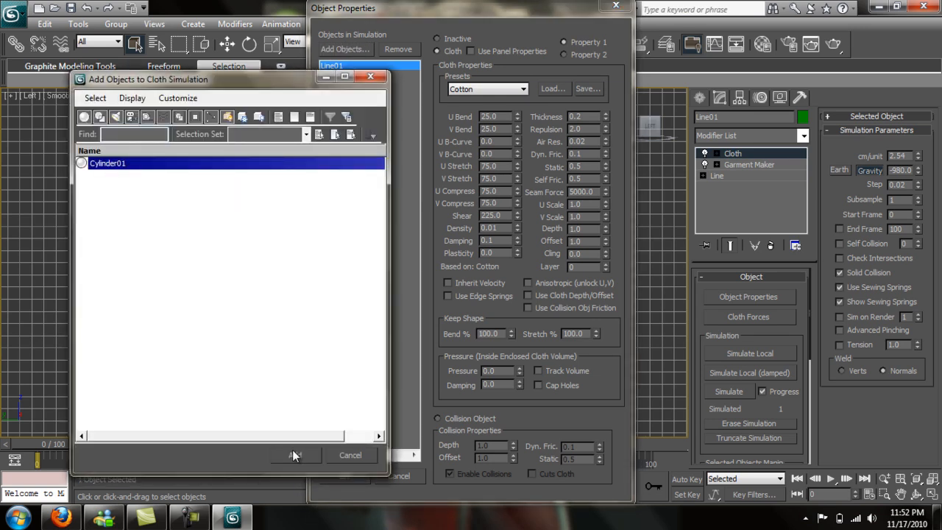
click(296, 455)
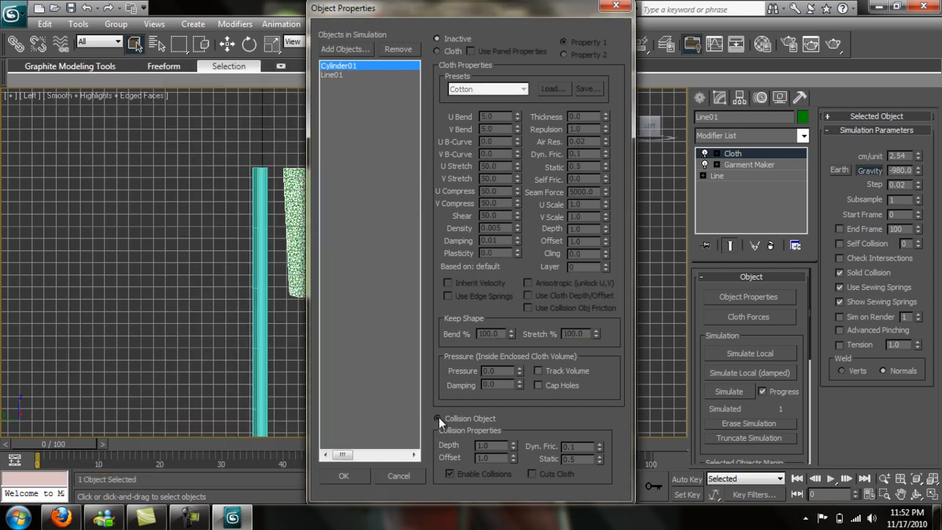
click(438, 418)
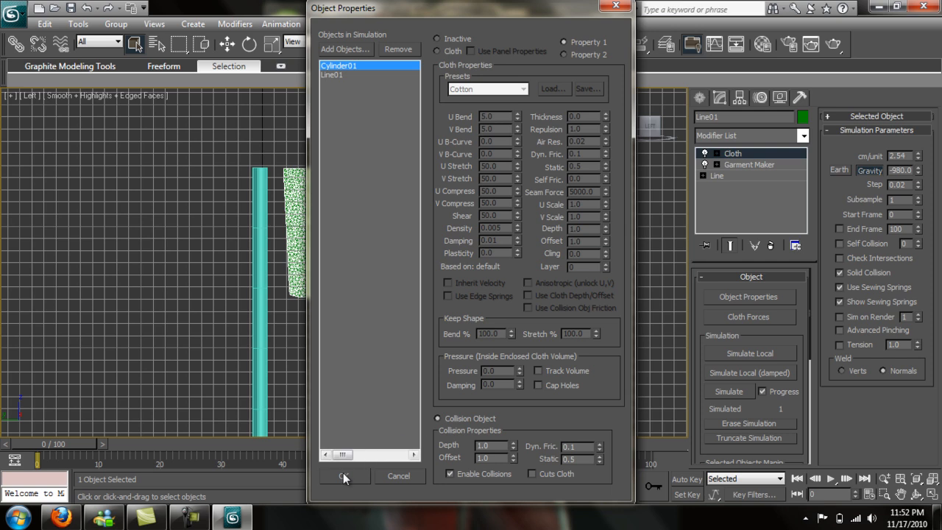
click(343, 476)
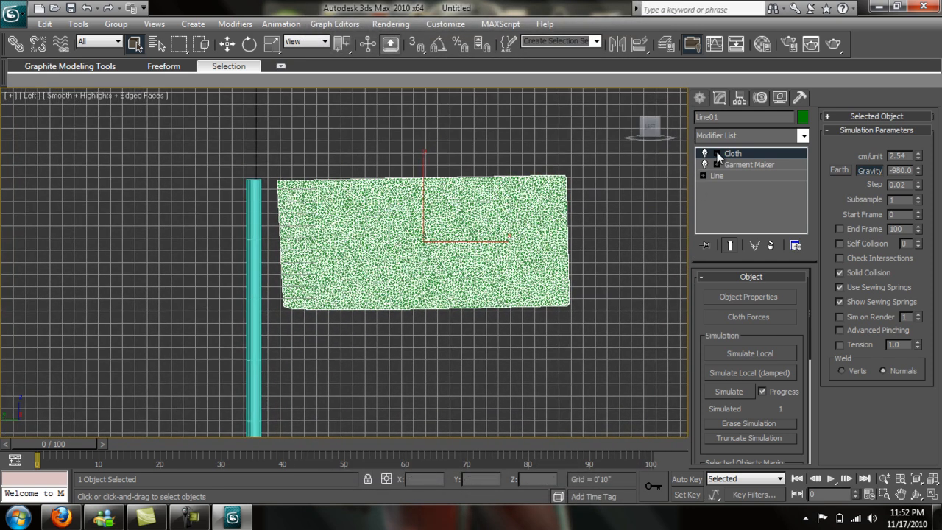
- Group the flag's pole-side vertices into a Cloth group named 'flag edge'
click(704, 153)
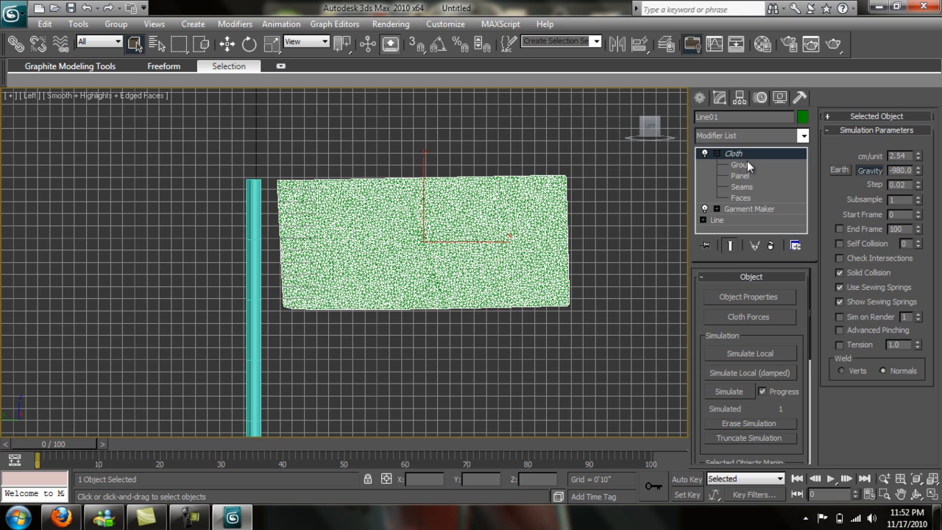
click(742, 165)
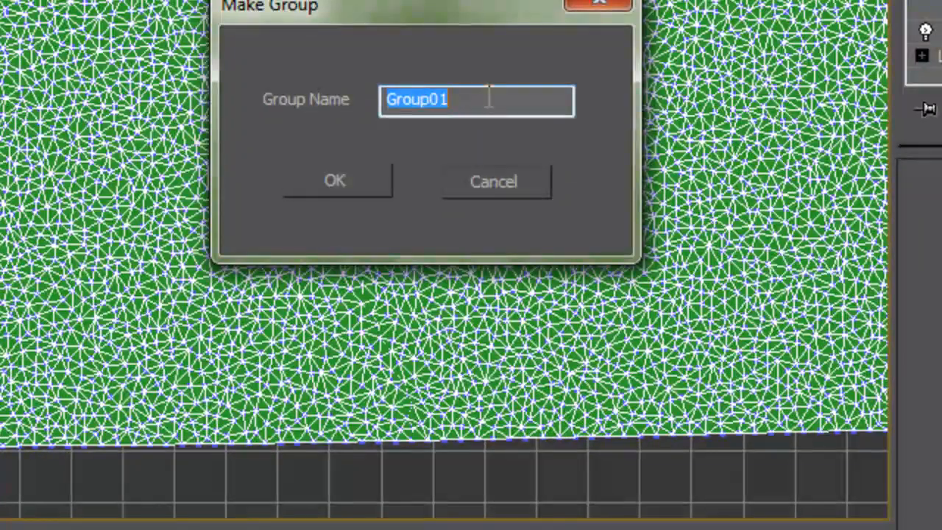
mouse_move(100, 173)
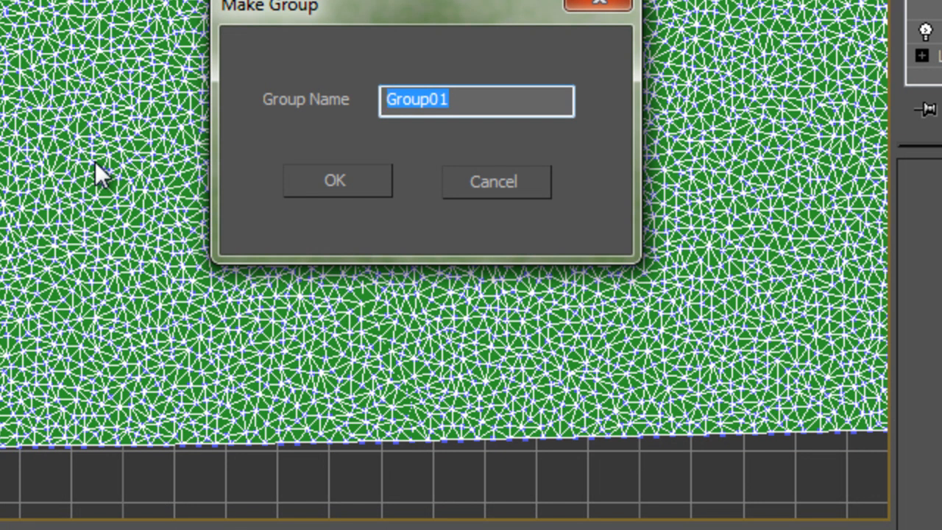
text(flag edge)
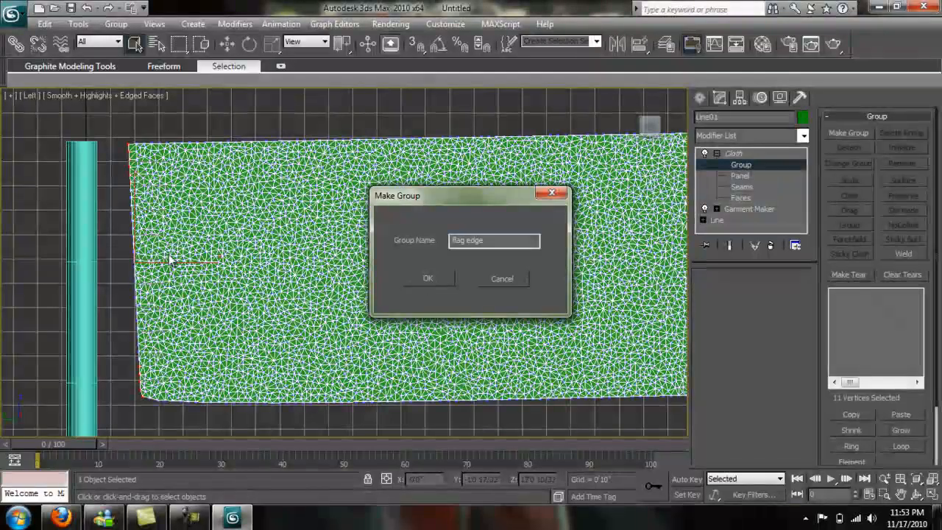
click(427, 278)
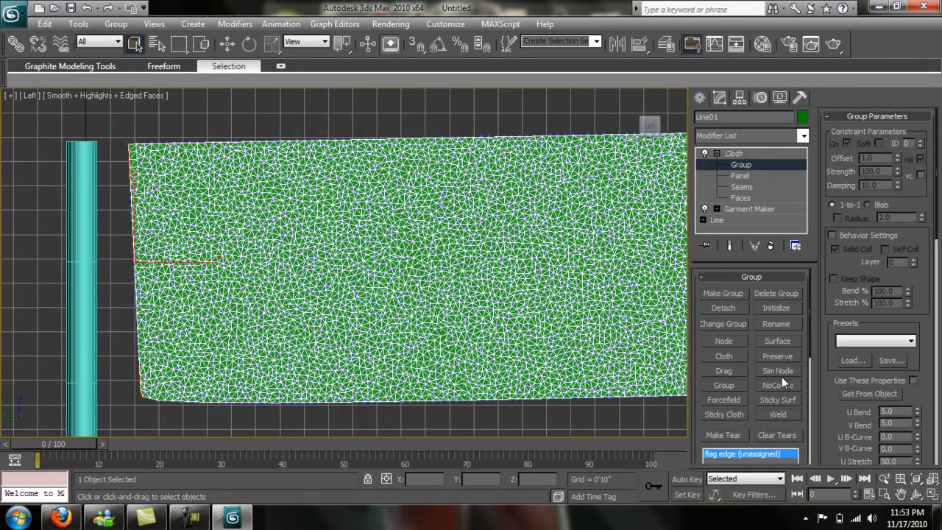
- Attach the 'flag edge' group to Cylinder01 as a Sim Node
click(777, 371)
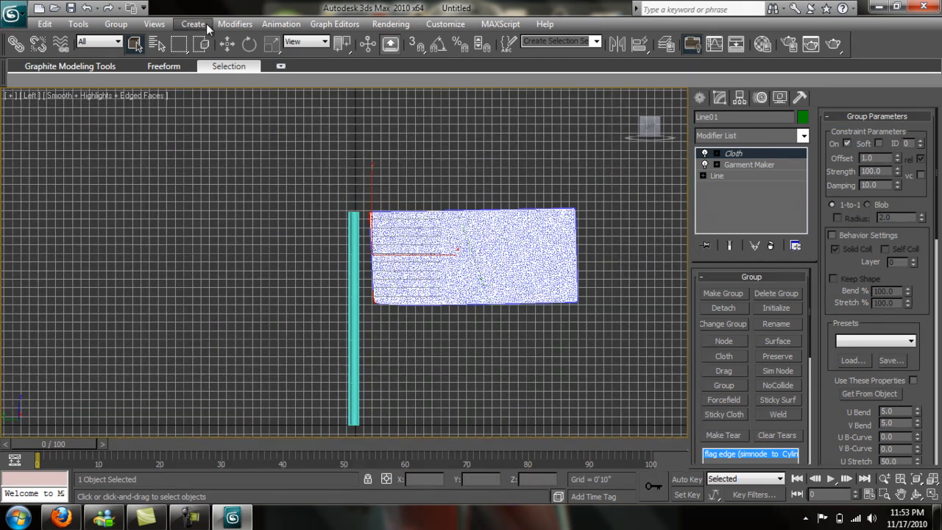
- Create Wind01, hide the grid, and rotate and move it left of the pole blowing at the flag
click(193, 23)
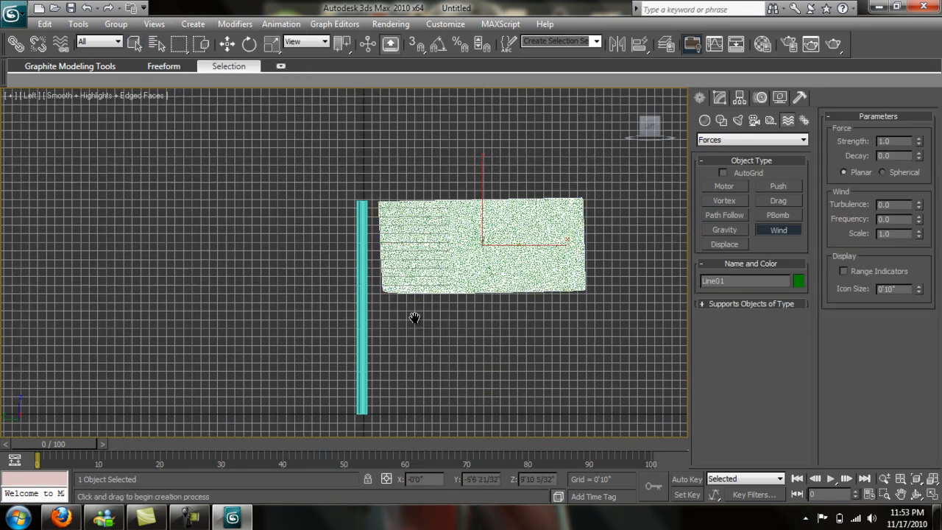
key(alt+w)
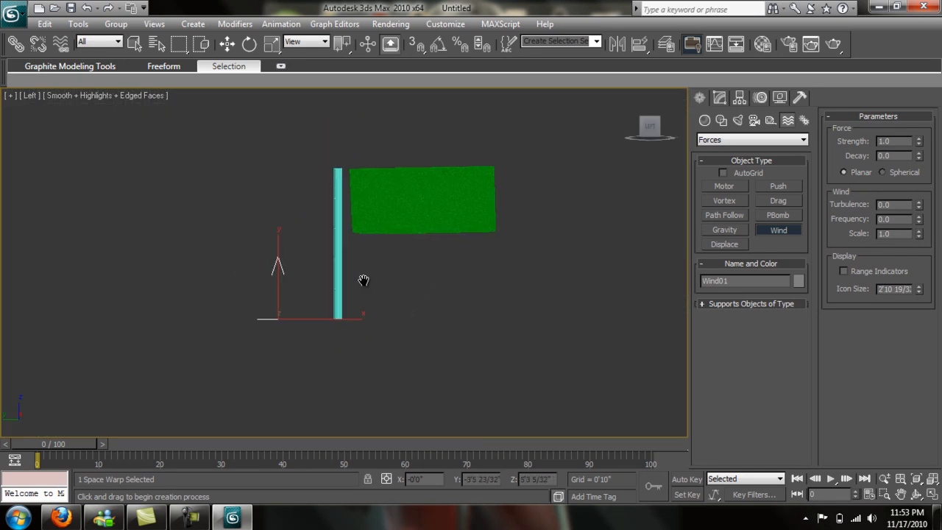
click(249, 45)
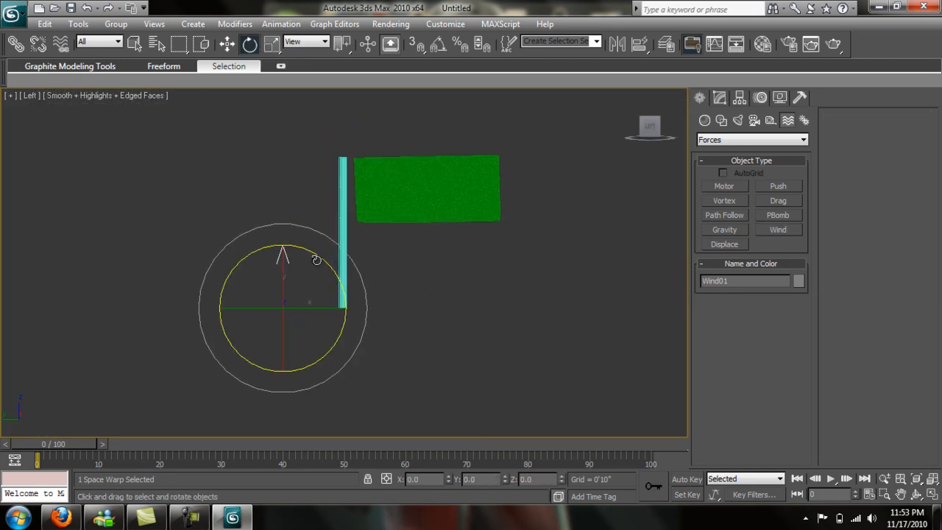
drag(286, 250, 324, 262)
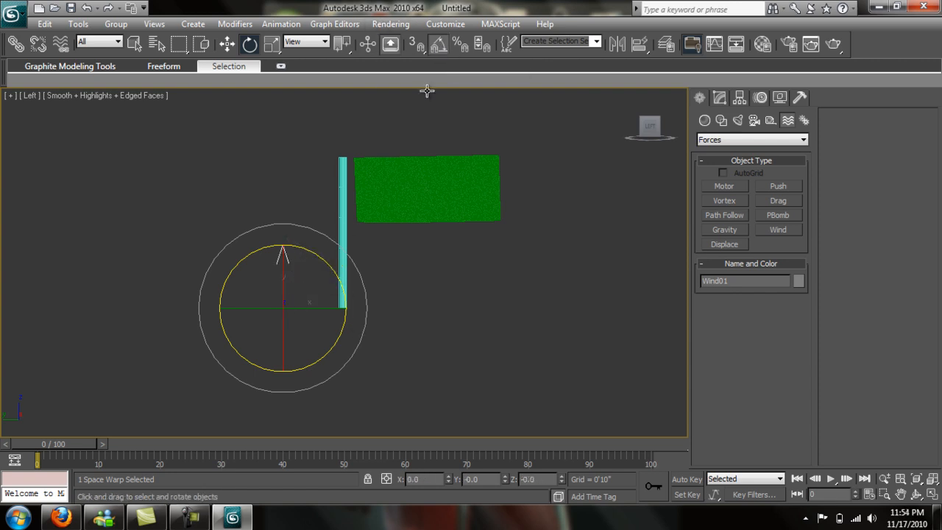
drag(283, 253, 350, 324)
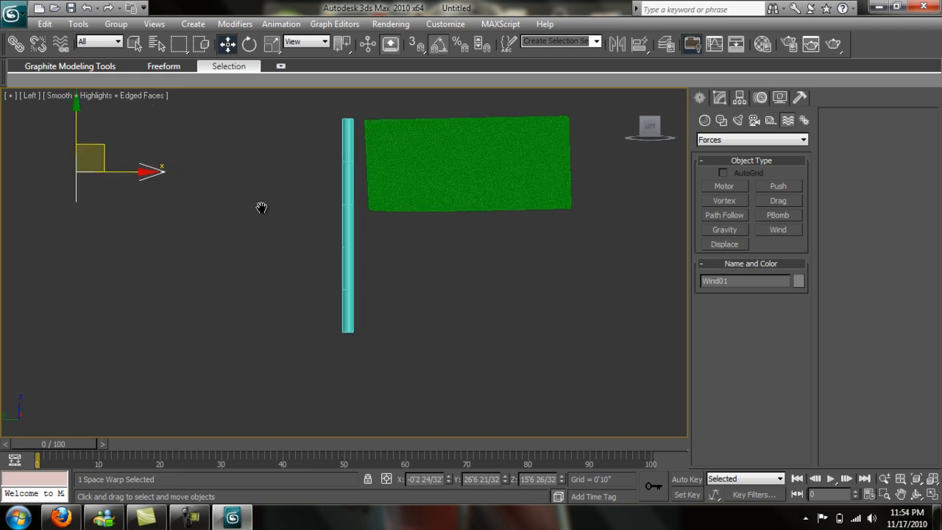
drag(262, 207, 182, 224)
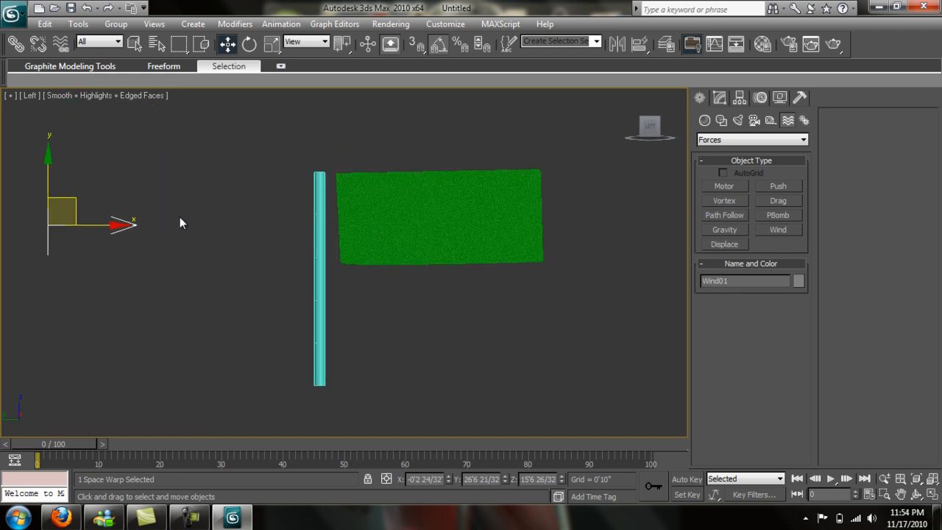
mouse_move(830, 333)
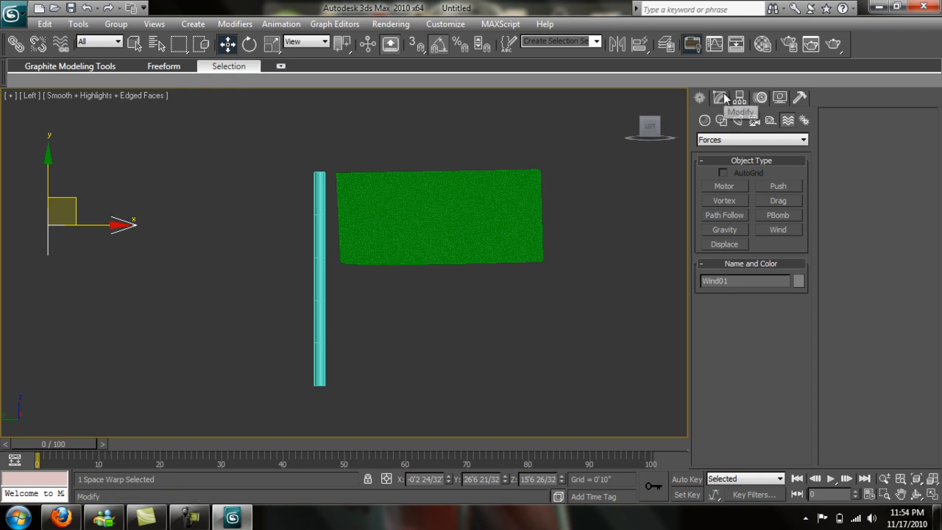
- Add Wind01 to the flag's Forces in Simulation via Cloth Forces and confirm
click(720, 97)
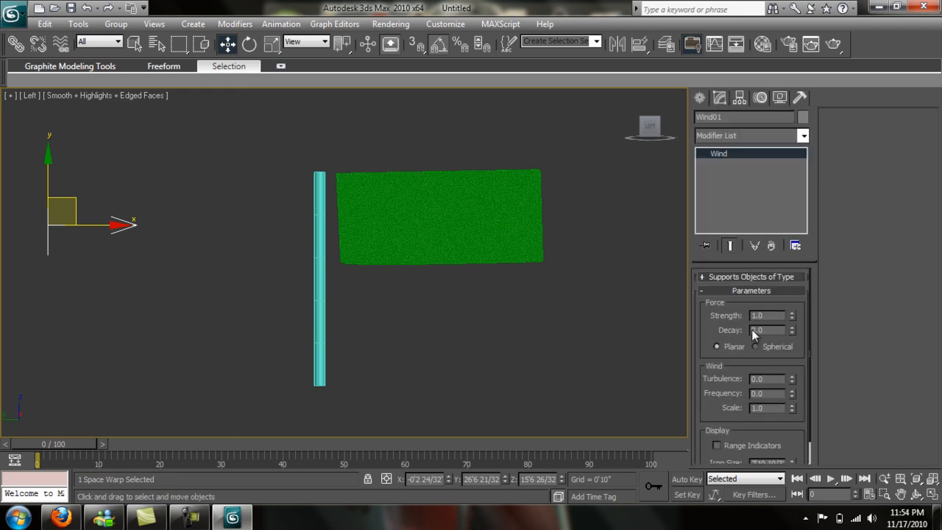
click(769, 315)
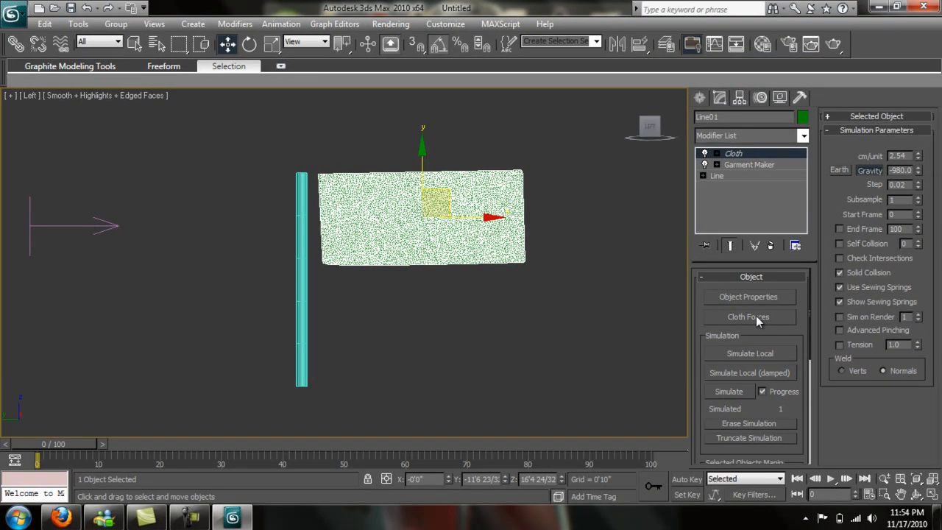
click(748, 316)
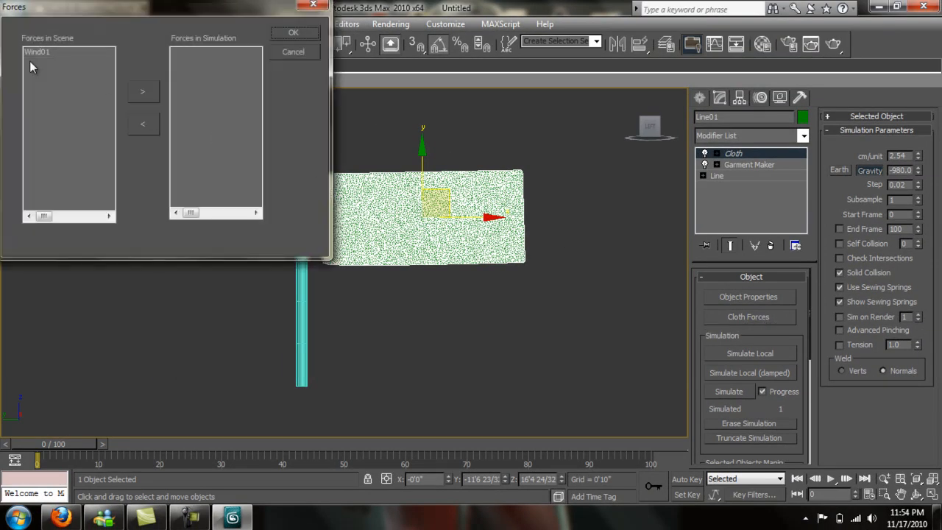
click(36, 51)
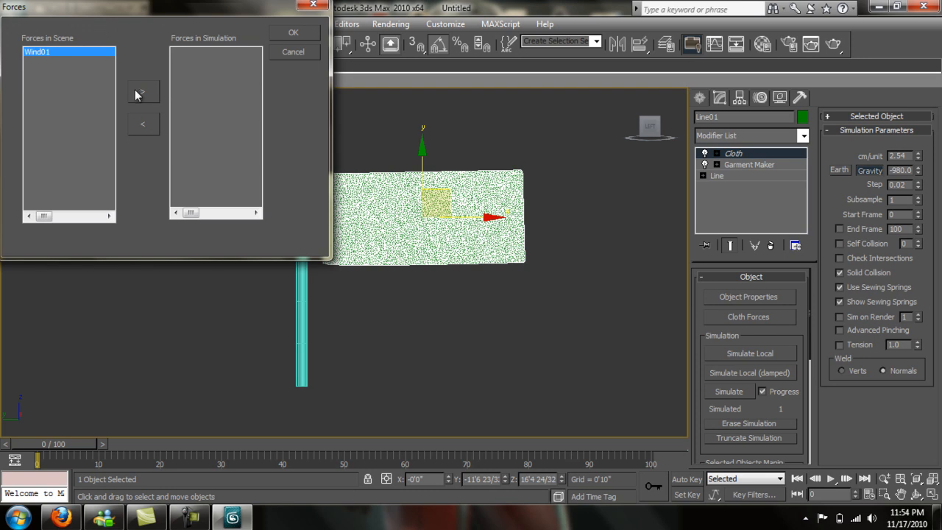
click(143, 91)
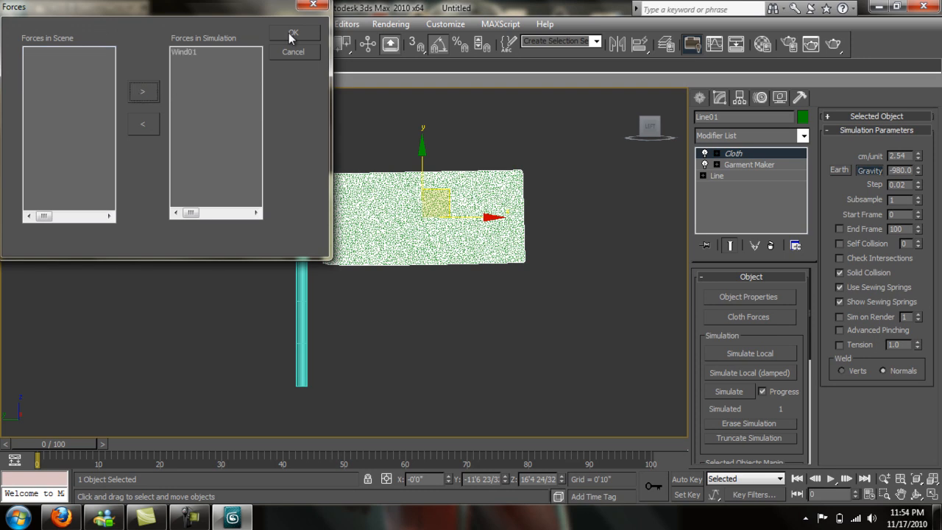
click(293, 33)
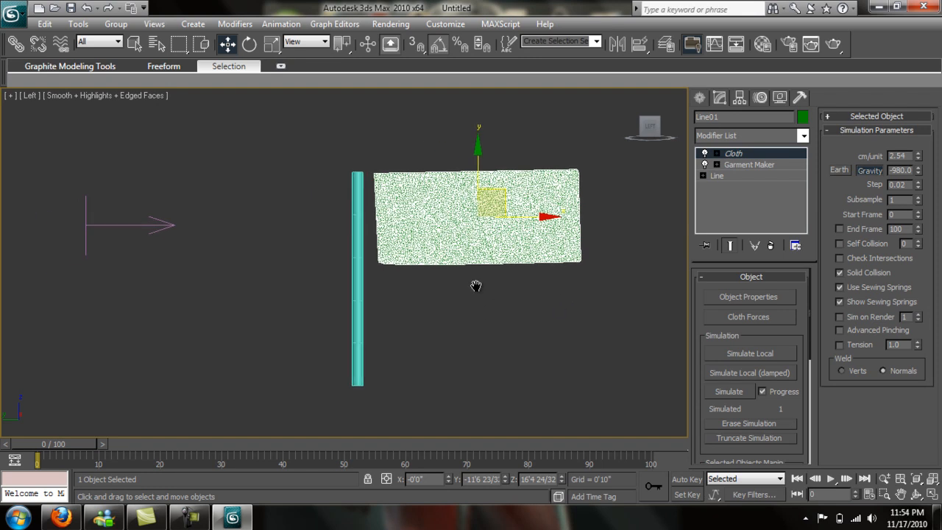
mouse_move(787, 332)
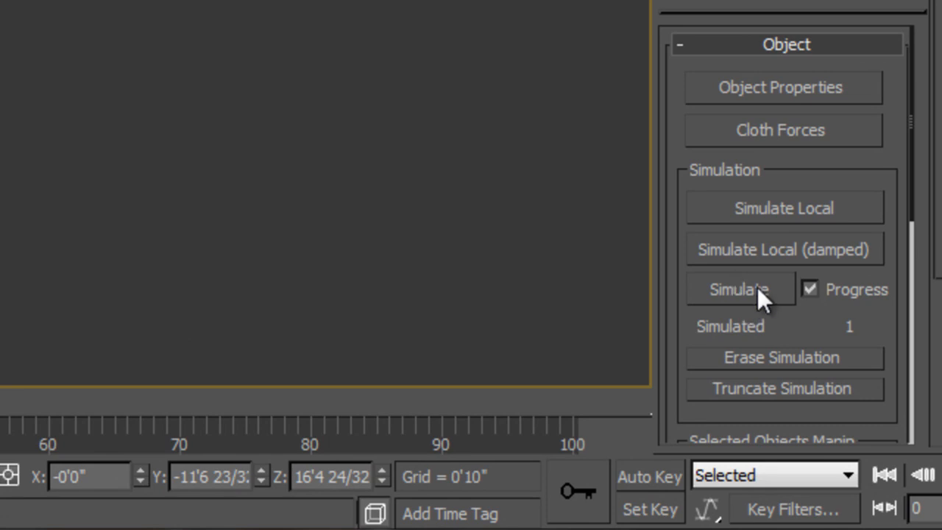
mouse_move(577, 454)
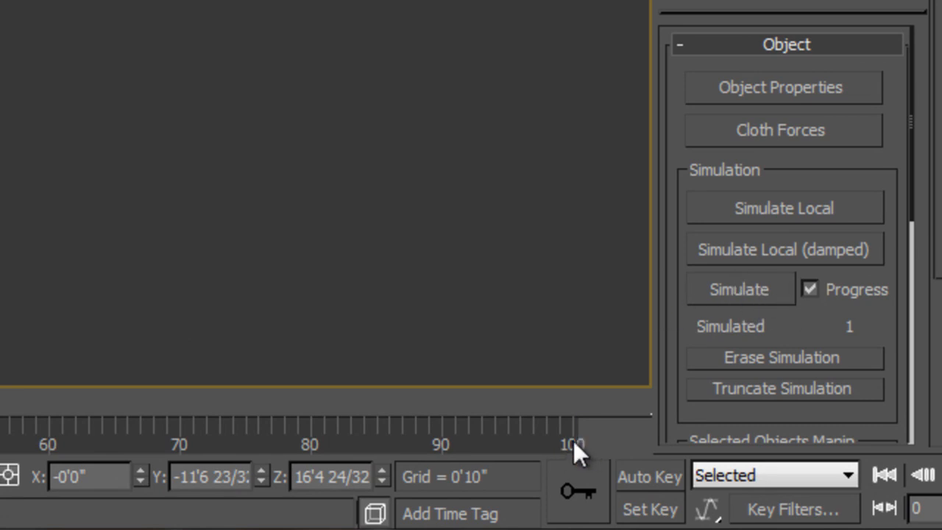
mouse_move(353, 459)
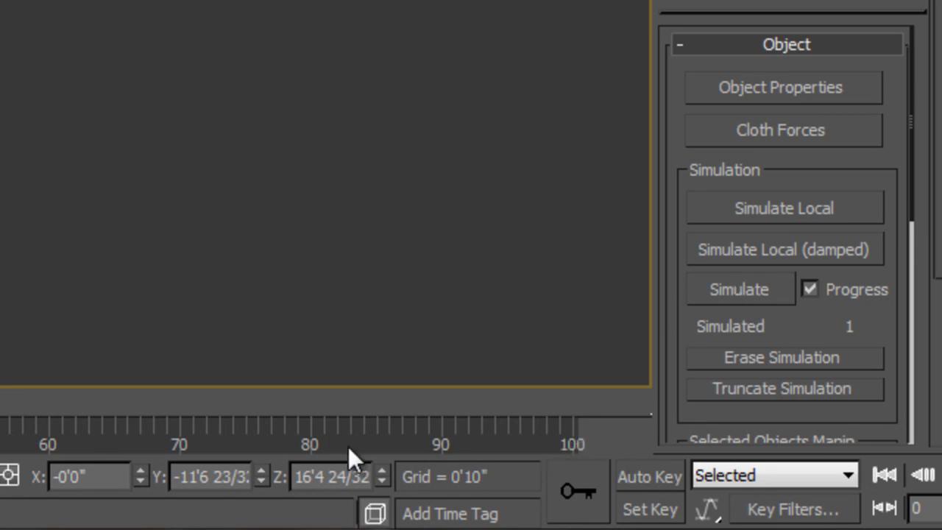
mouse_move(622, 412)
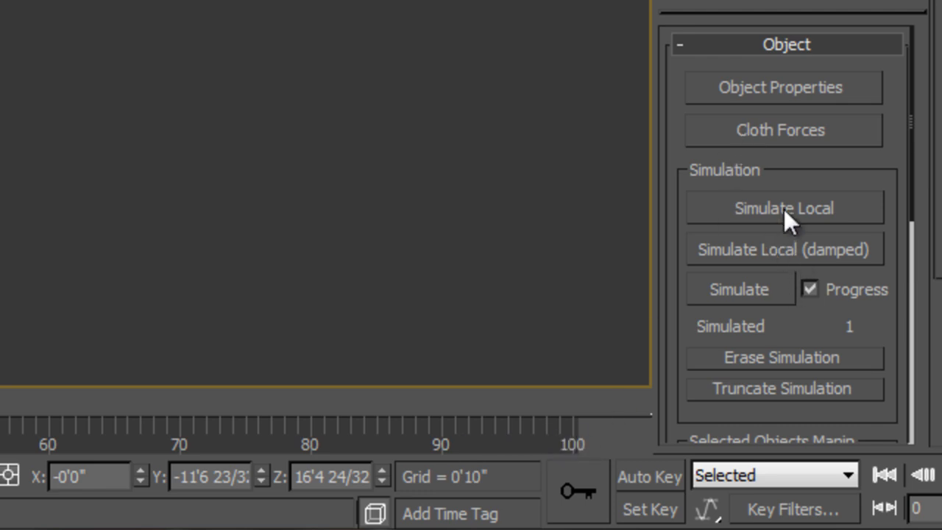
click(783, 207)
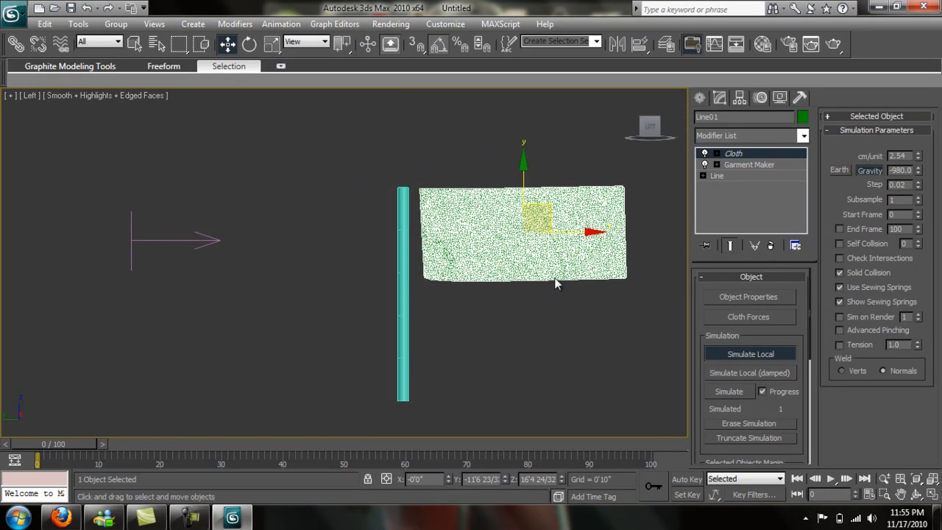
- Set Wind01's Strength to 20.0 and reselect the cloth's Simulation Parameters
click(751, 354)
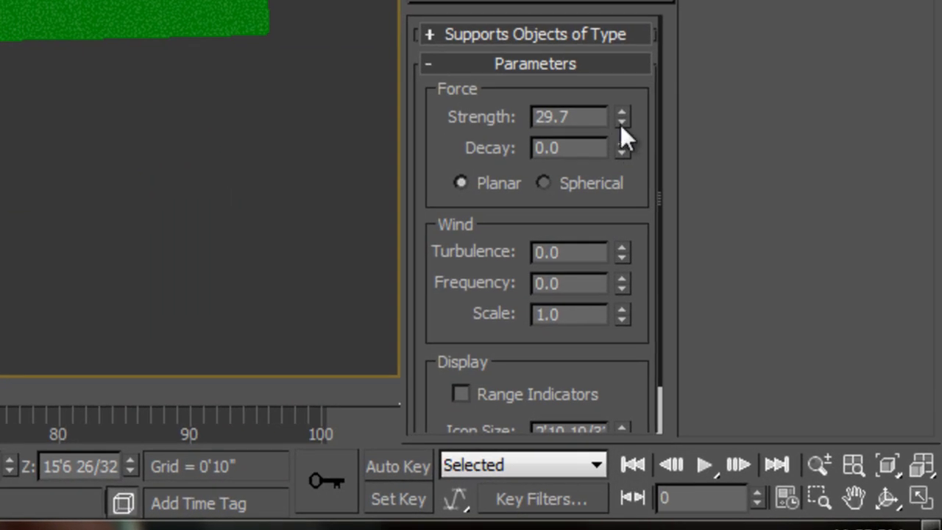
triple_click(569, 118)
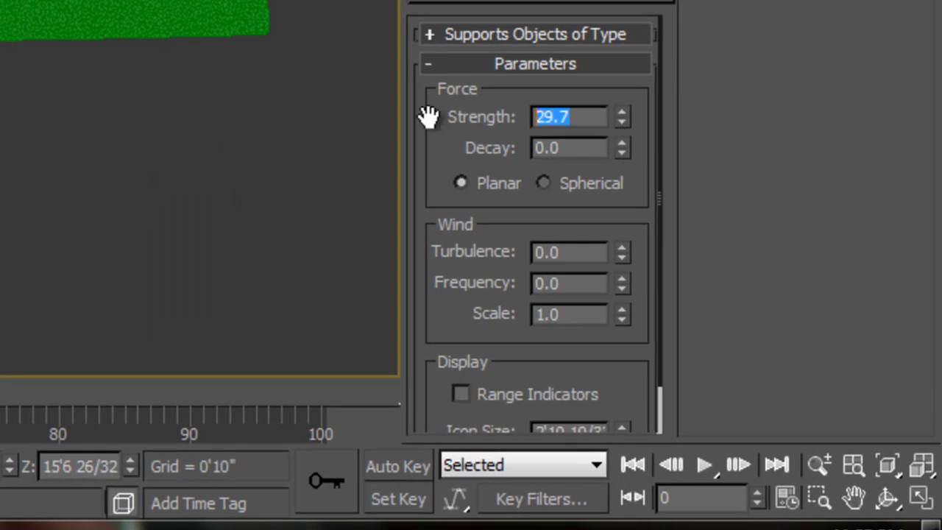
text(20.0)
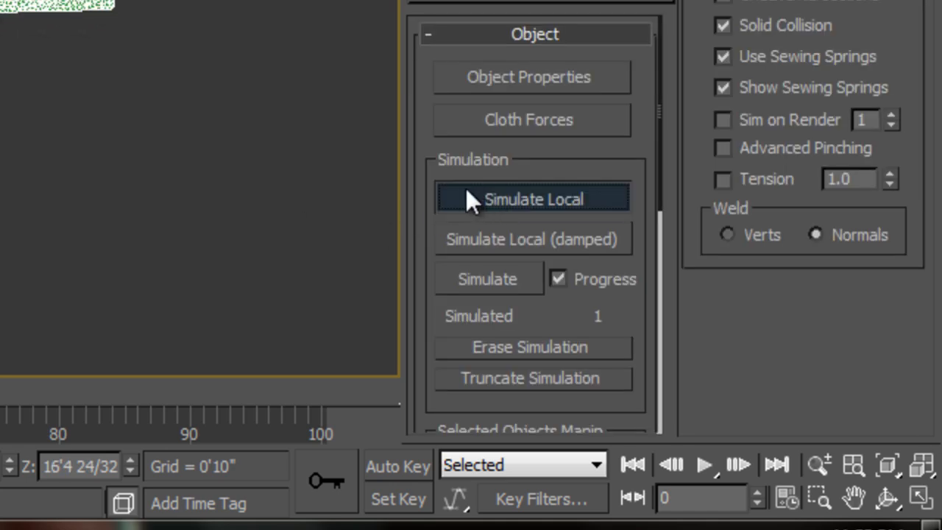
mouse_move(297, 214)
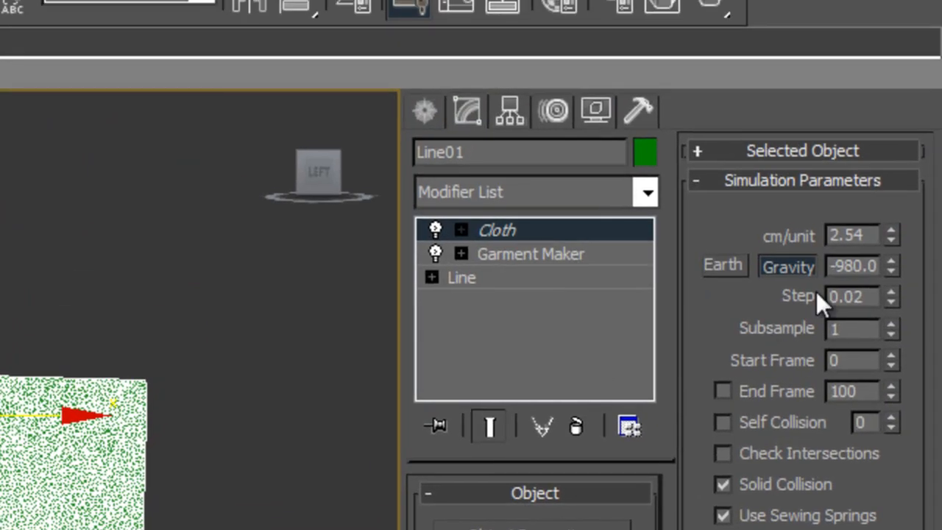
click(786, 265)
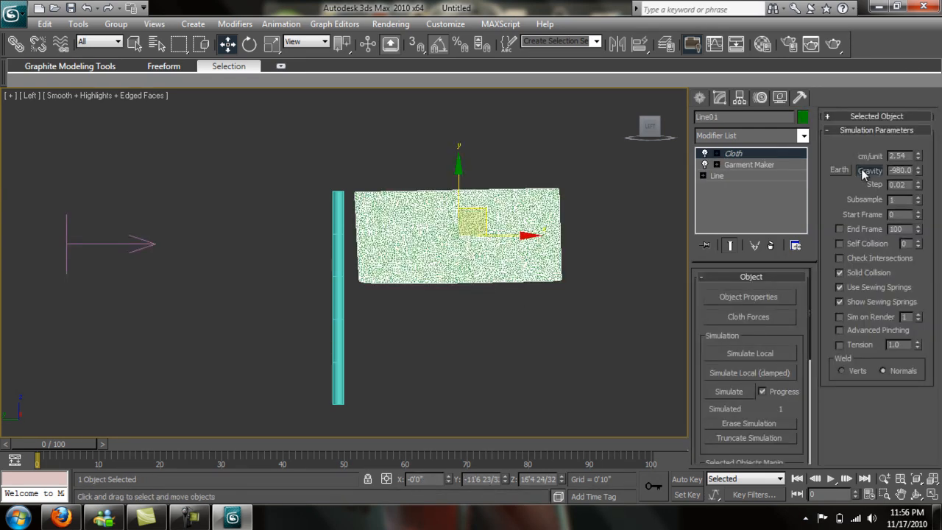
mouse_move(754, 358)
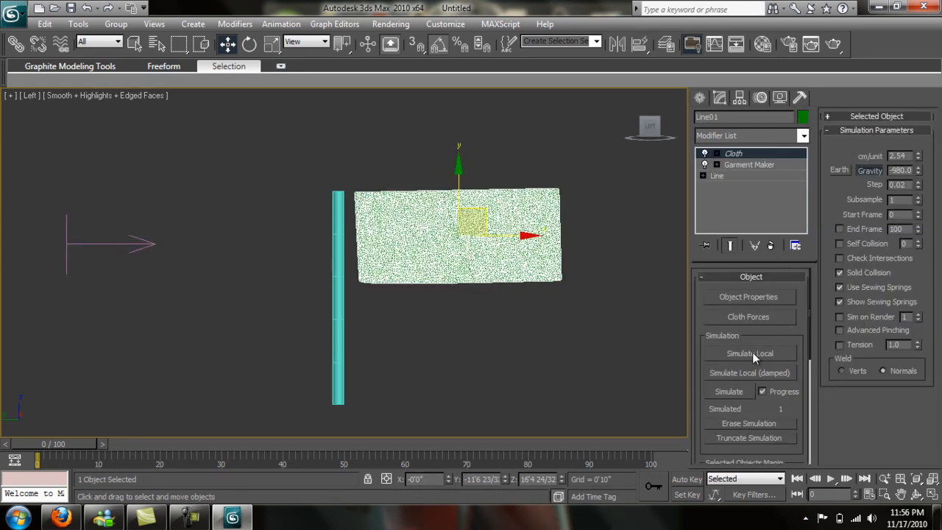
click(751, 353)
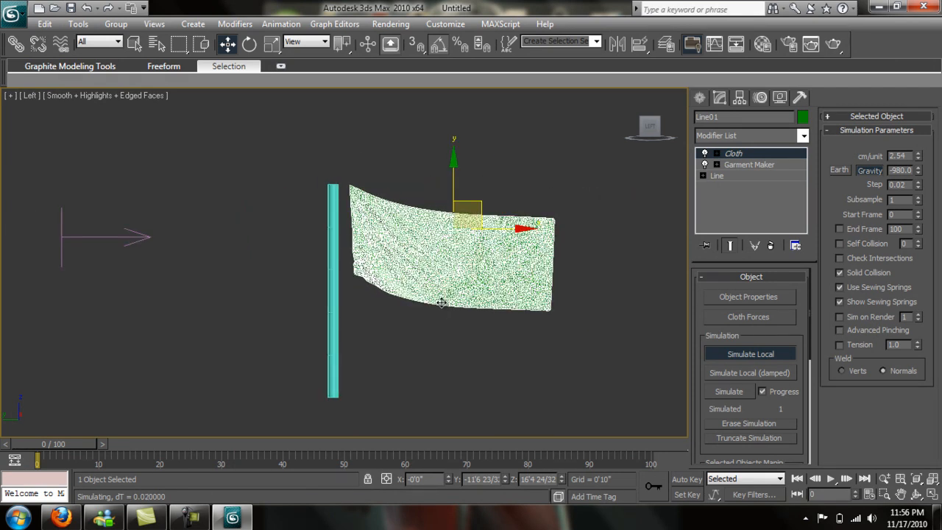
click(751, 353)
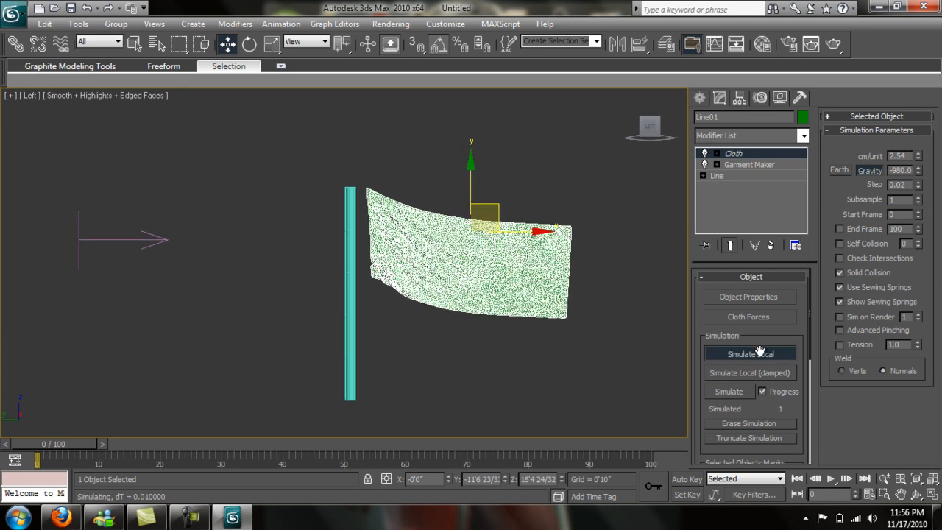
click(751, 353)
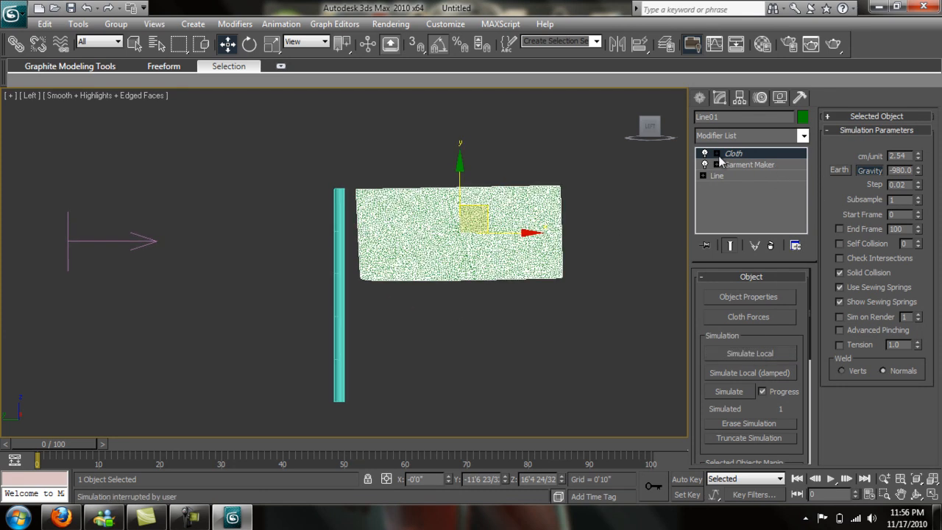
- Run Simulate Local again so the flag bends and trails away from the pole in the wind
click(748, 165)
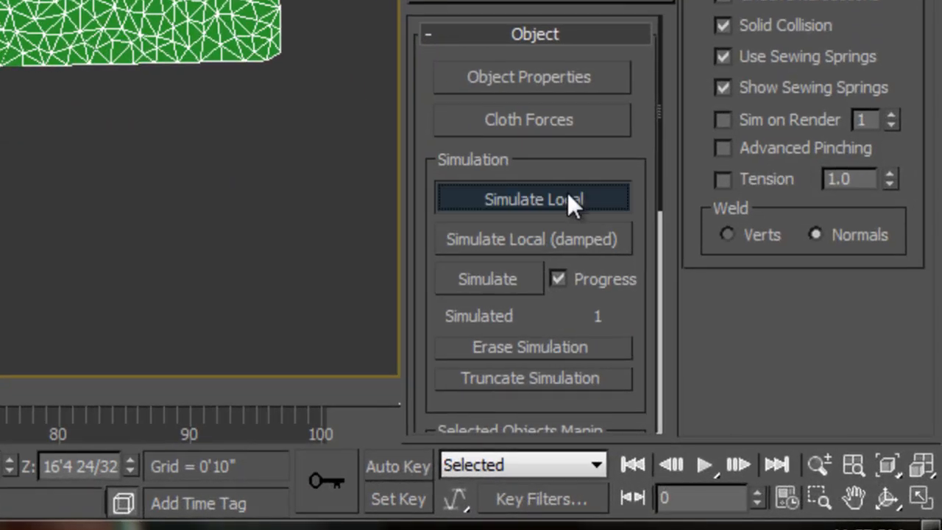
click(533, 199)
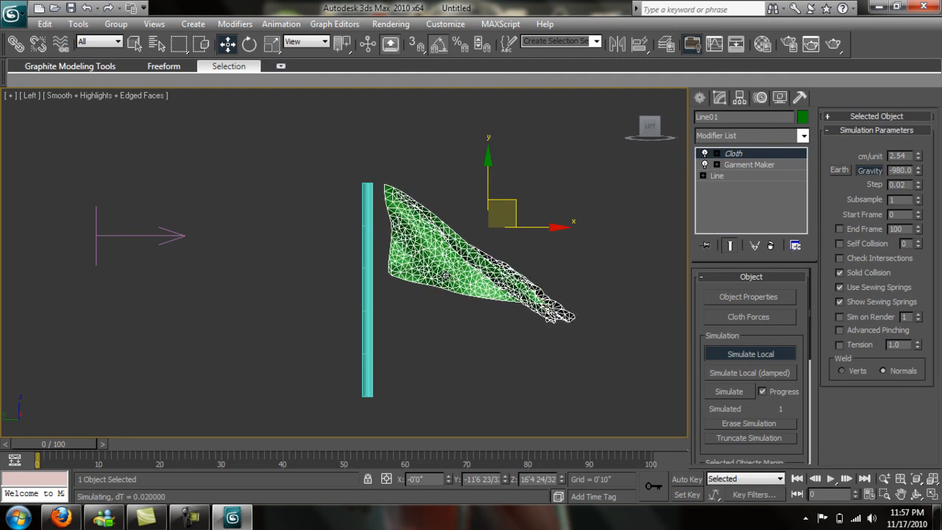
- Restart with Simulate Local (damped) so the flag settles into wrinkled folds drooping from the pole
click(751, 354)
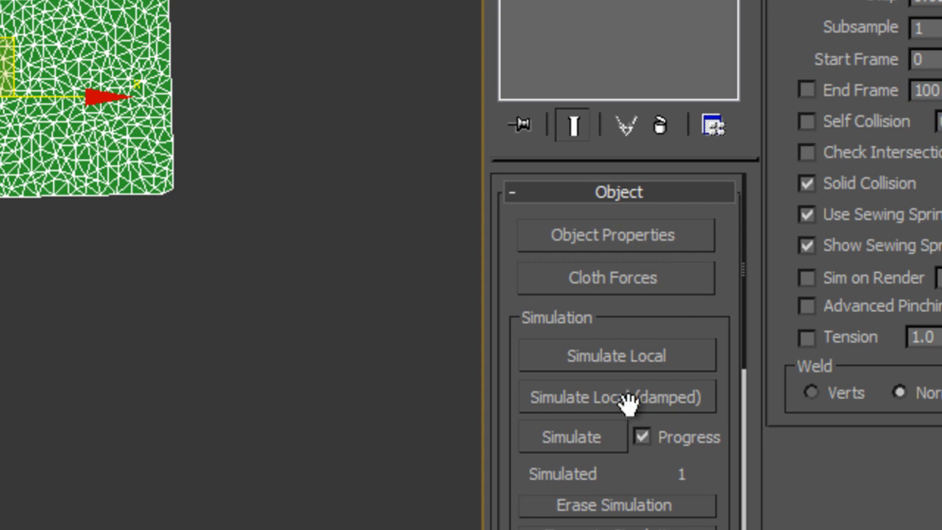
click(617, 357)
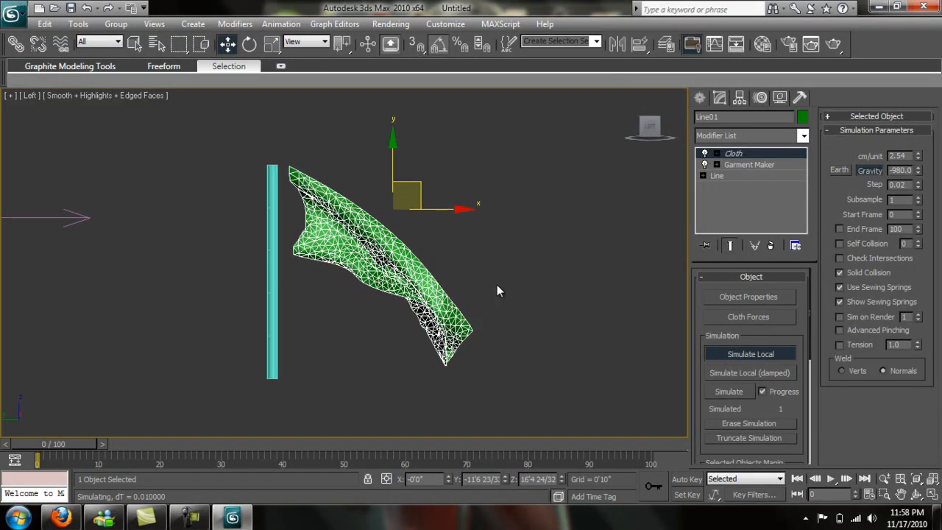
- Produce a test render of the green flag flying from its pole and dismiss the Rendered Frame Window
click(751, 354)
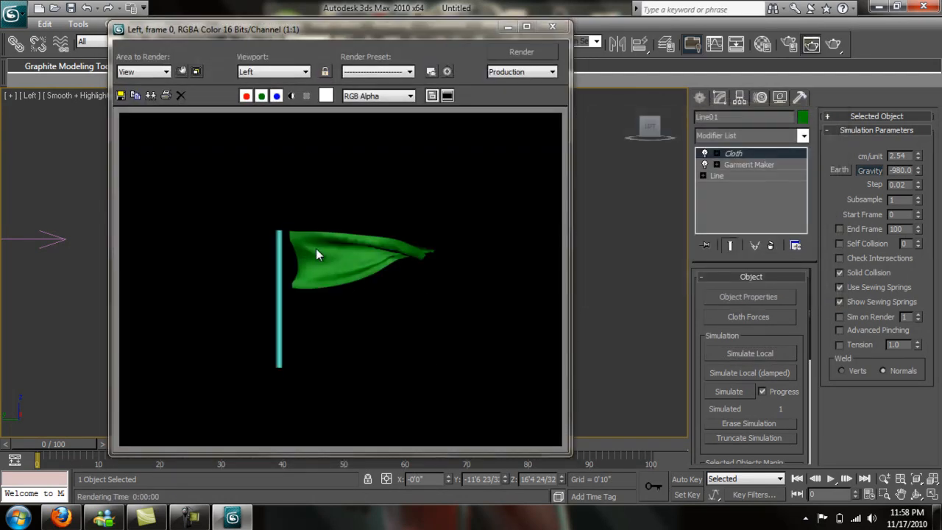
mouse_move(333, 280)
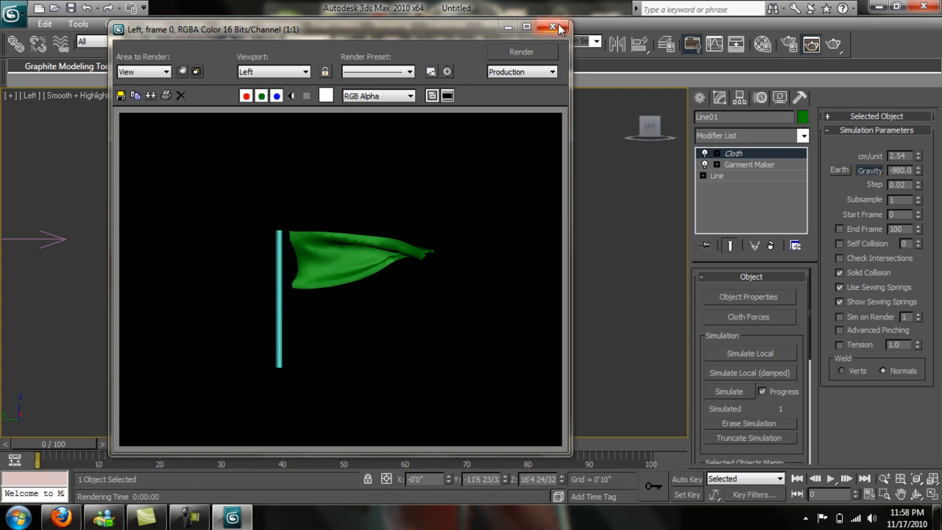
click(554, 27)
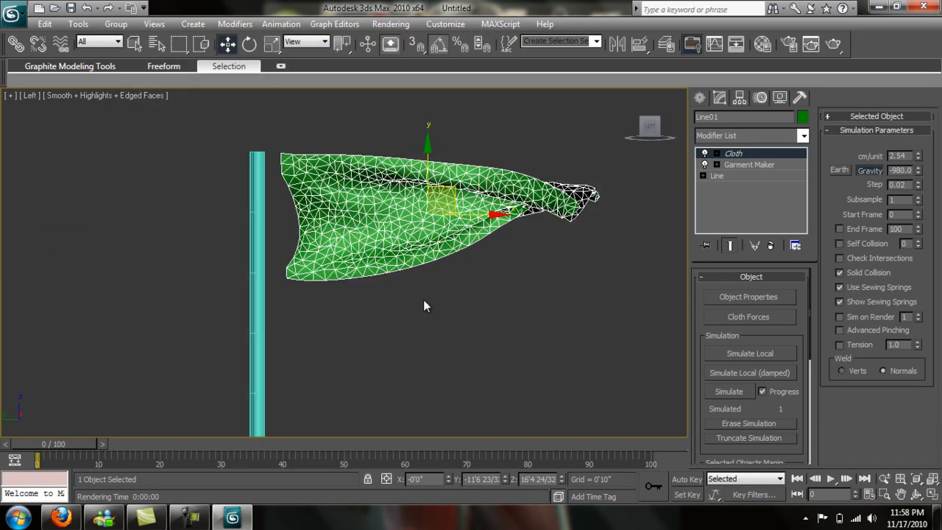